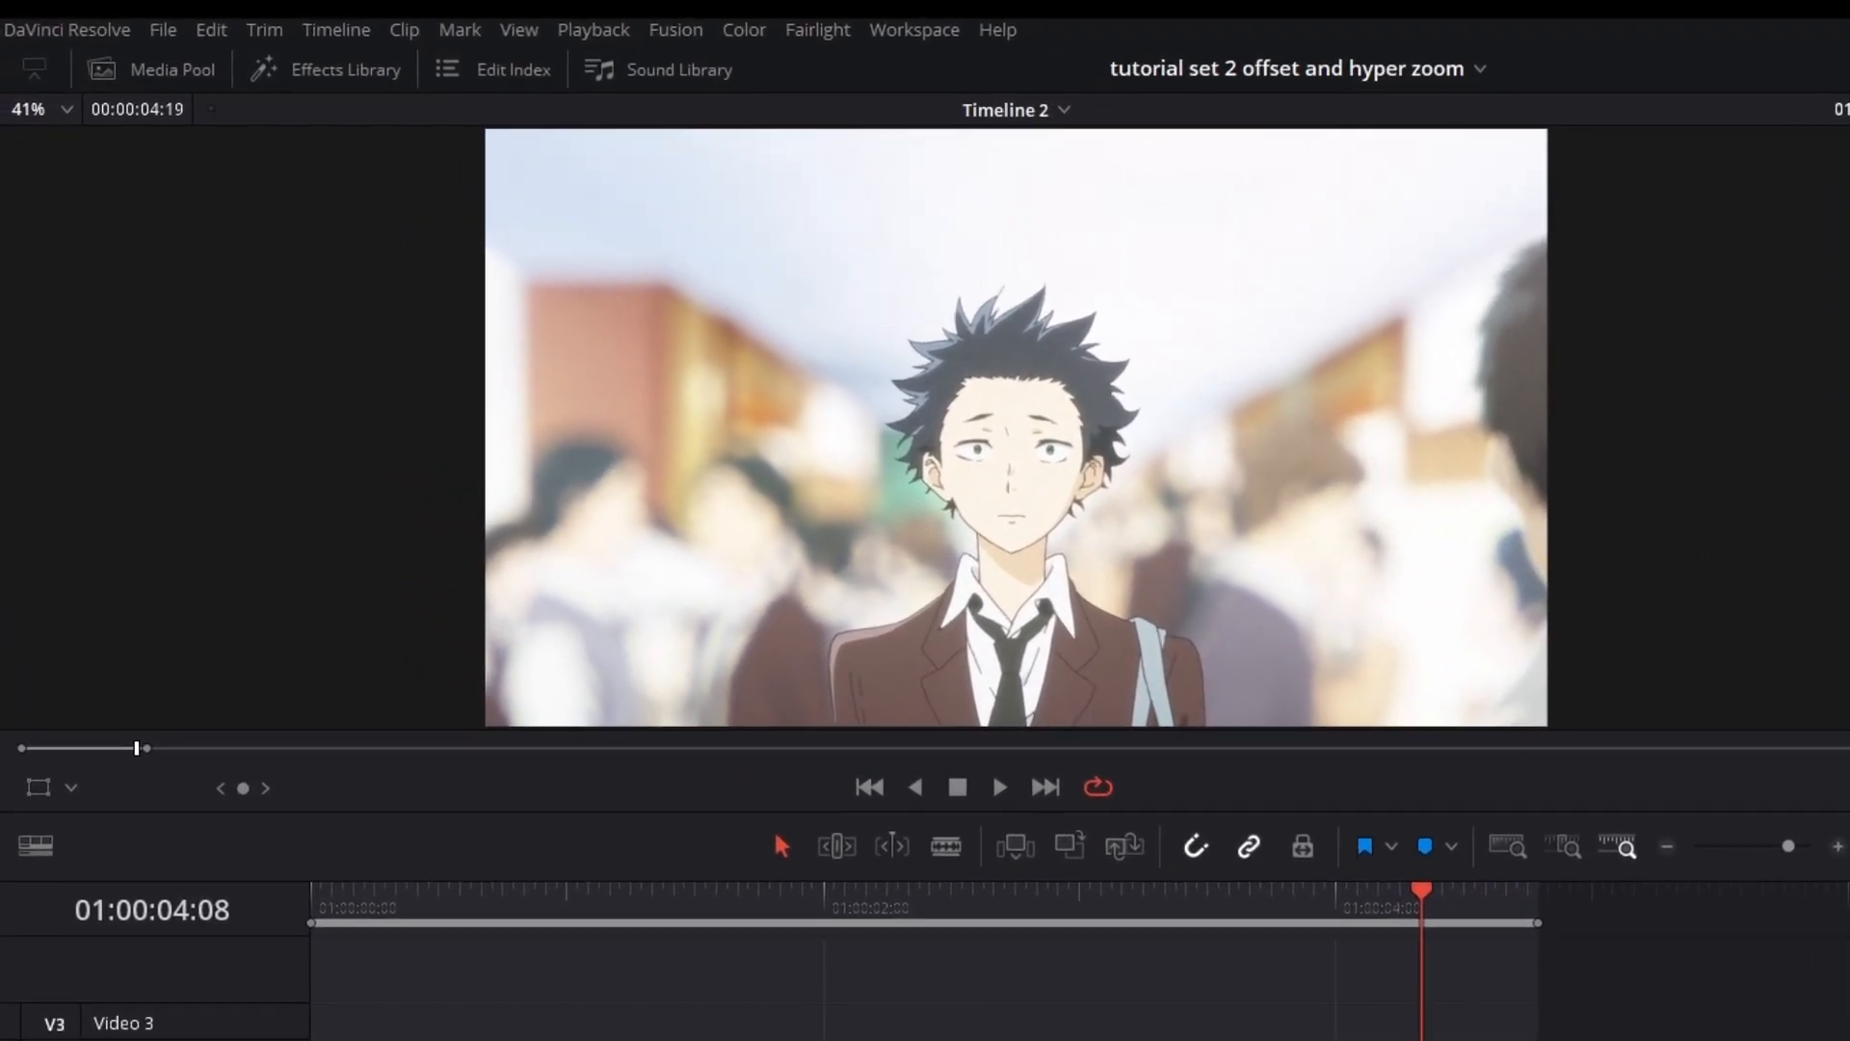
Place an Adjustment Clip on V3 and trim it to one frame at Compound Clip 1's end.
{"action": "left_click", "coordinate": [343, 68]}
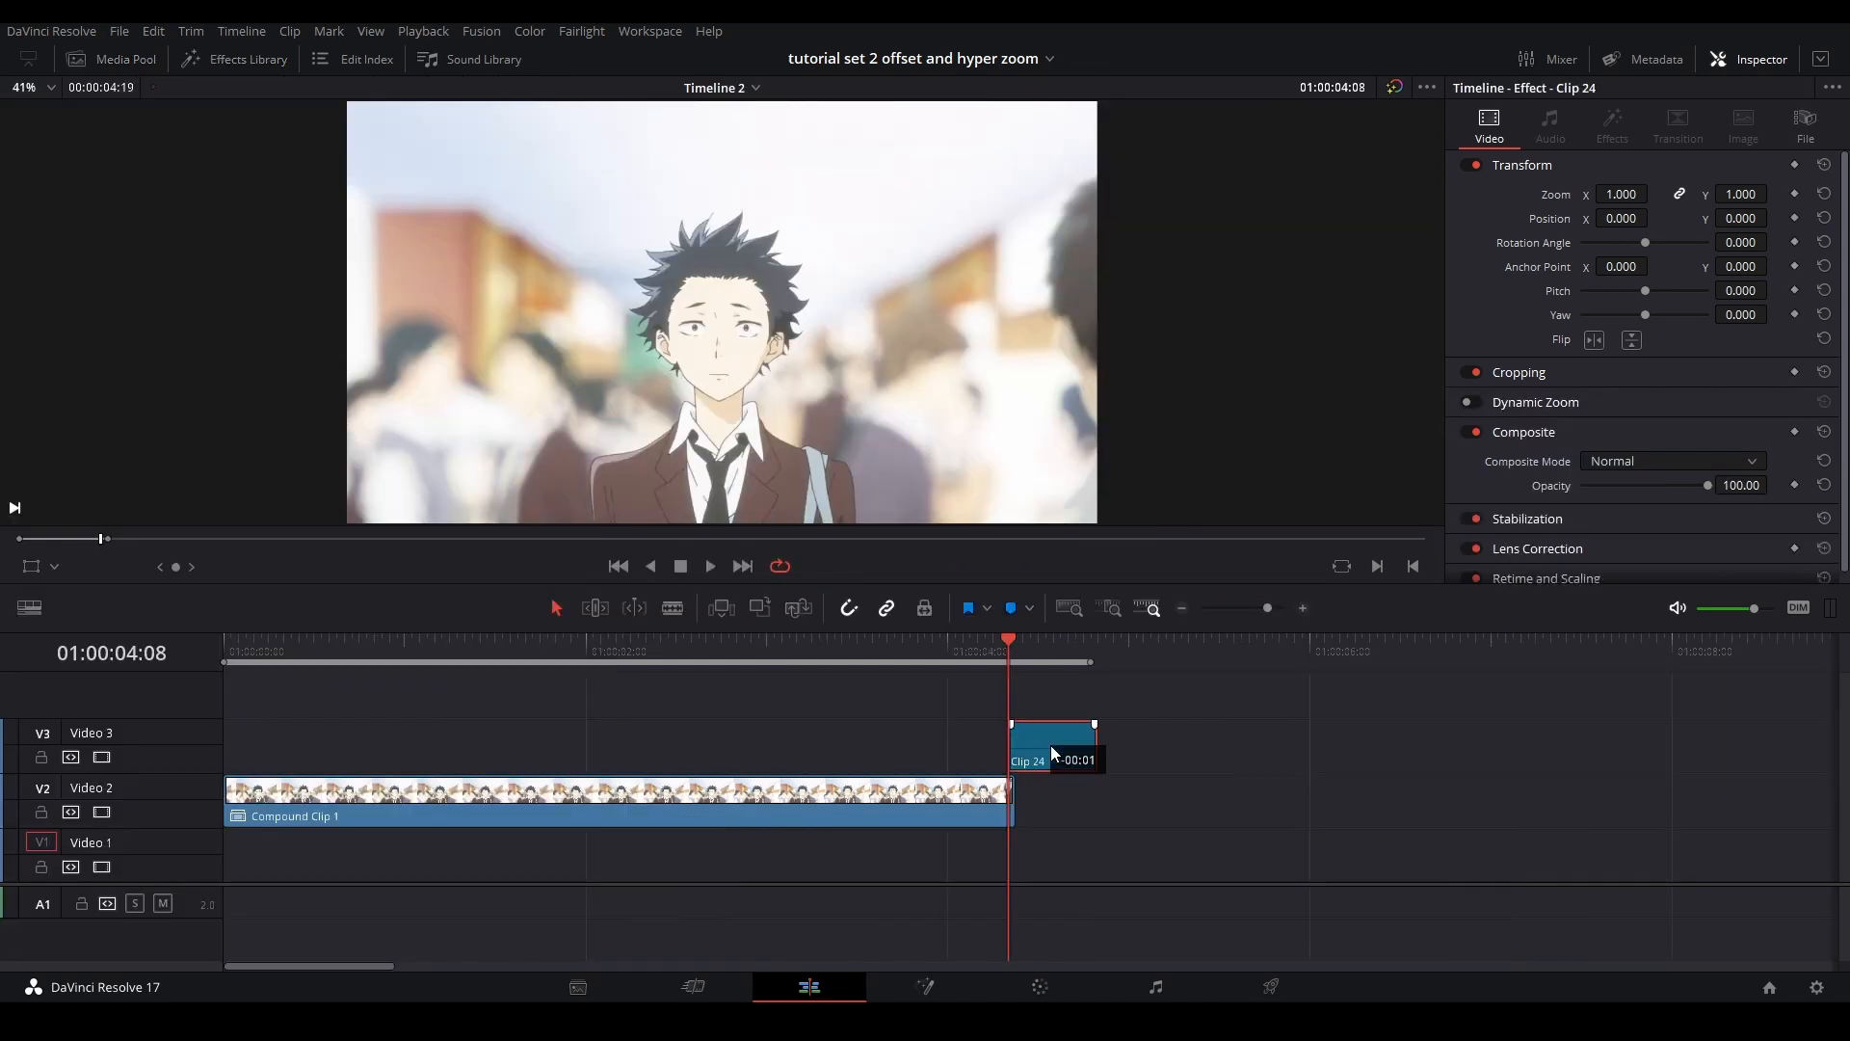
{"action": "left_click_drag", "start_coordinate": [1050, 743], "coordinate": [1013, 743]}
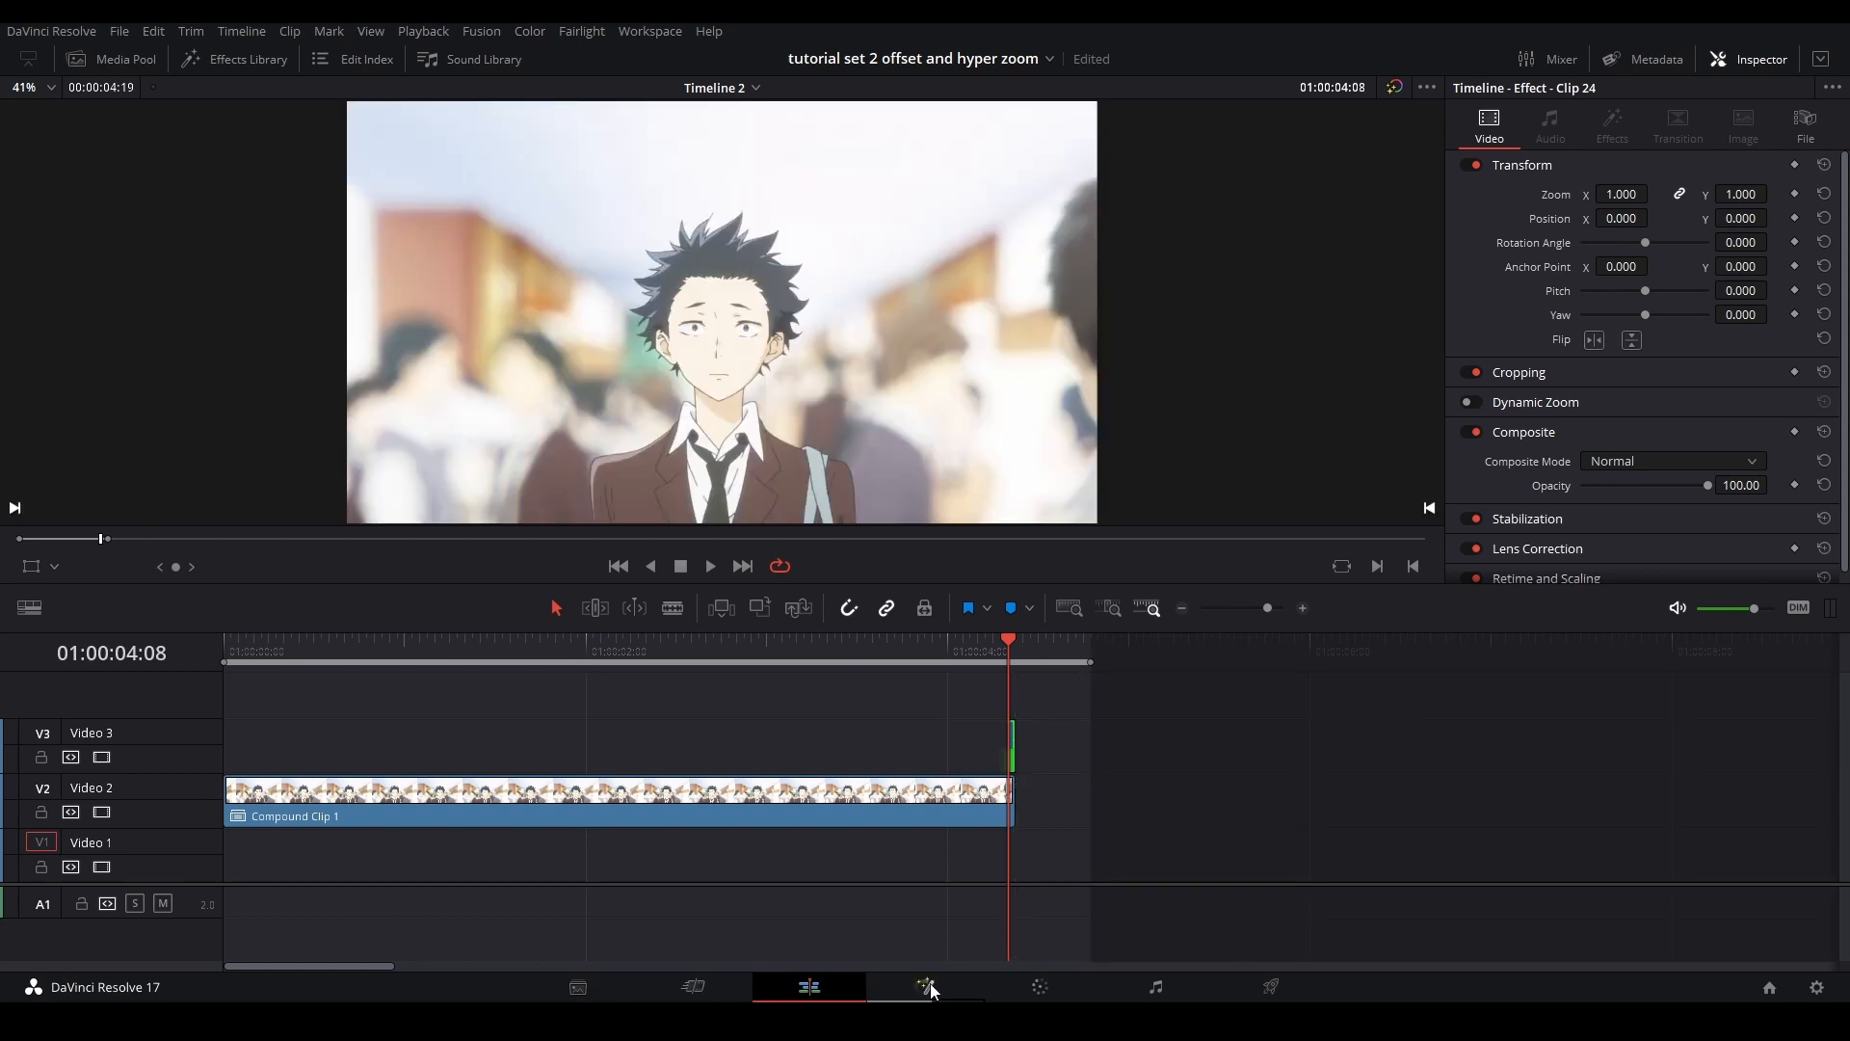
On the Fusion page, search 'Transform' and add a Transform node to the adjustment clip.
{"action": "left_click", "coordinate": [924, 987]}
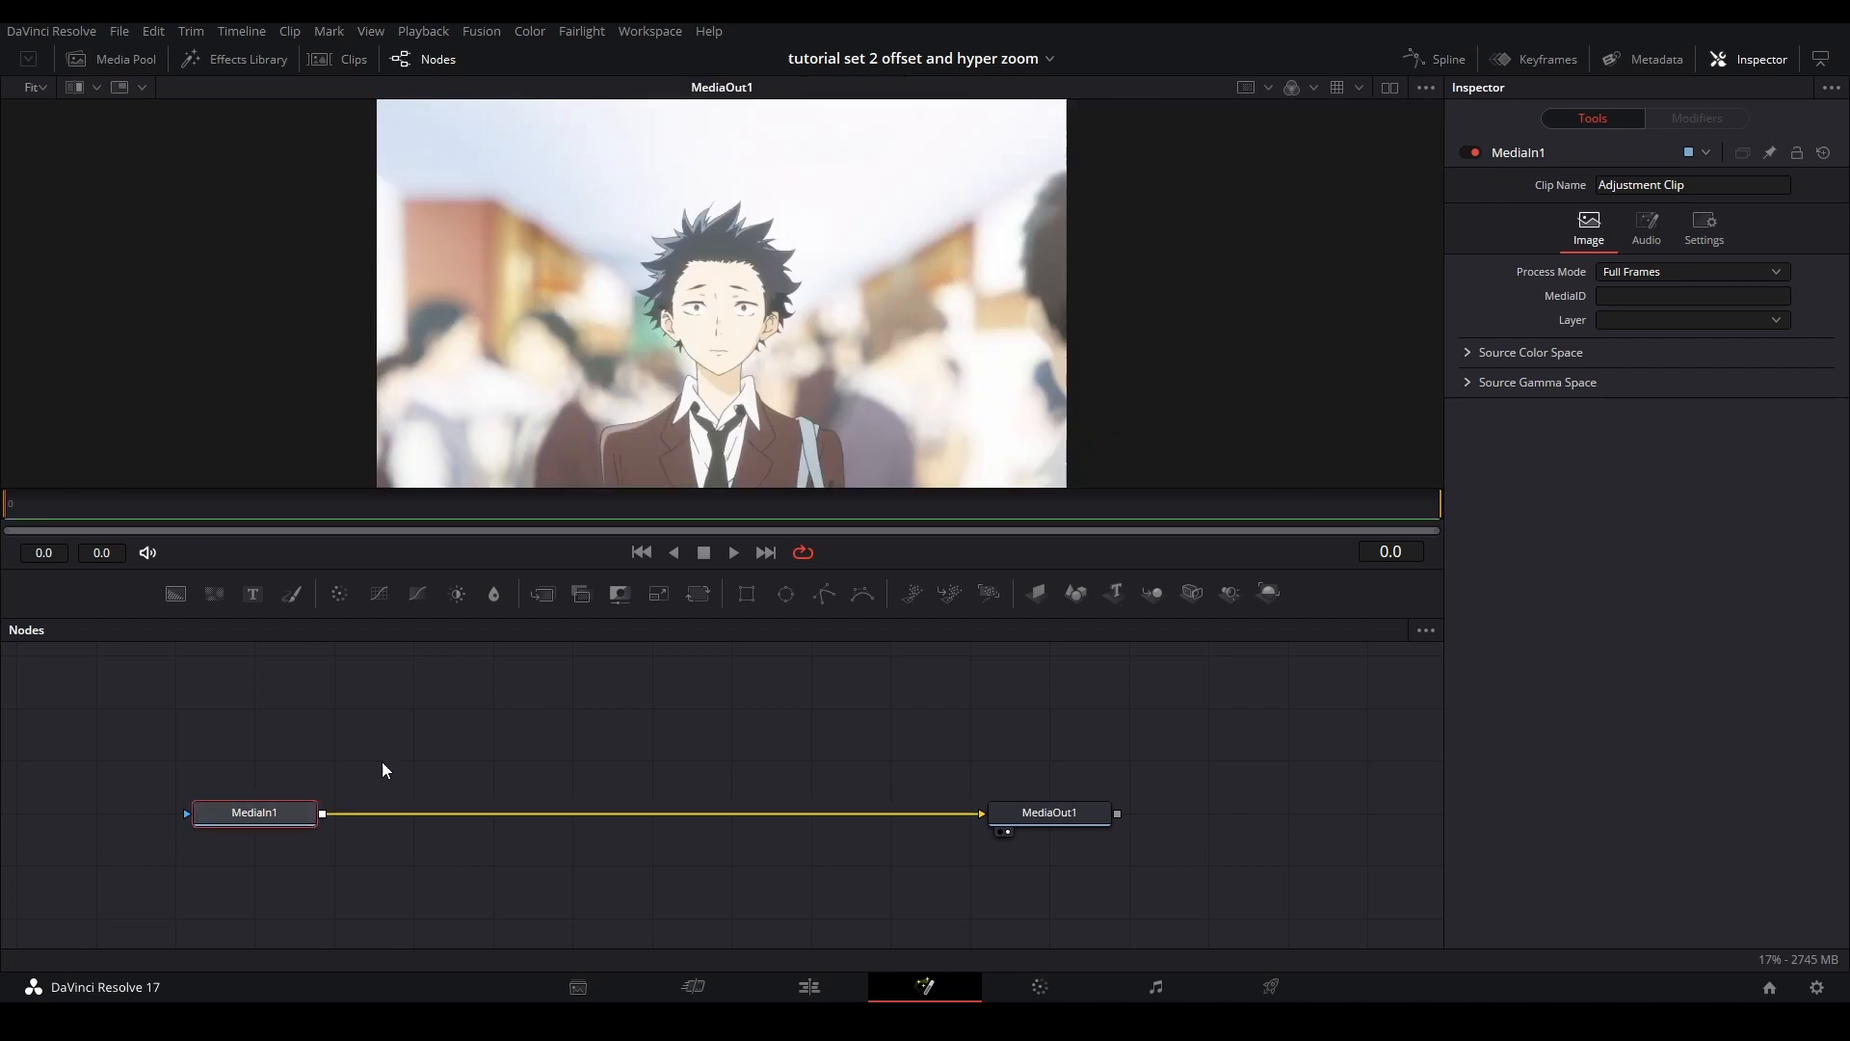
{"action": "type", "text": "trr"}
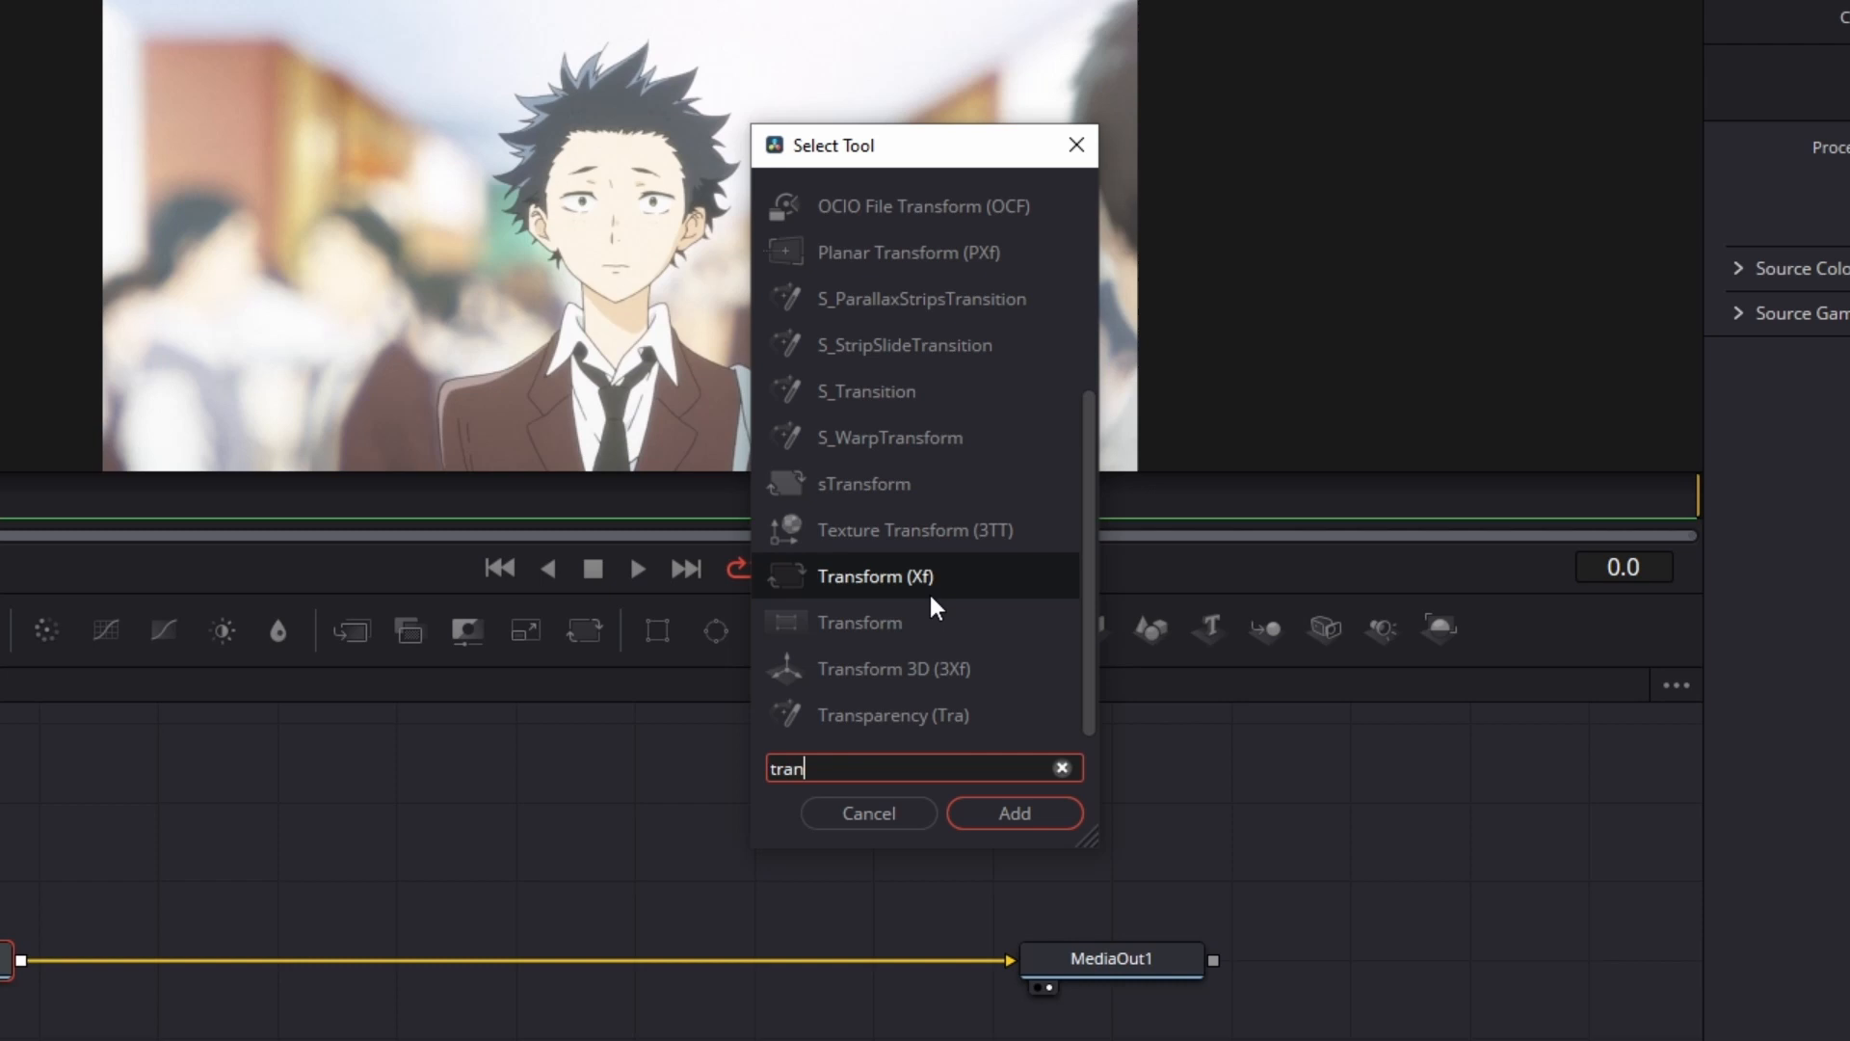
{"action": "type", "text": "Transform"}
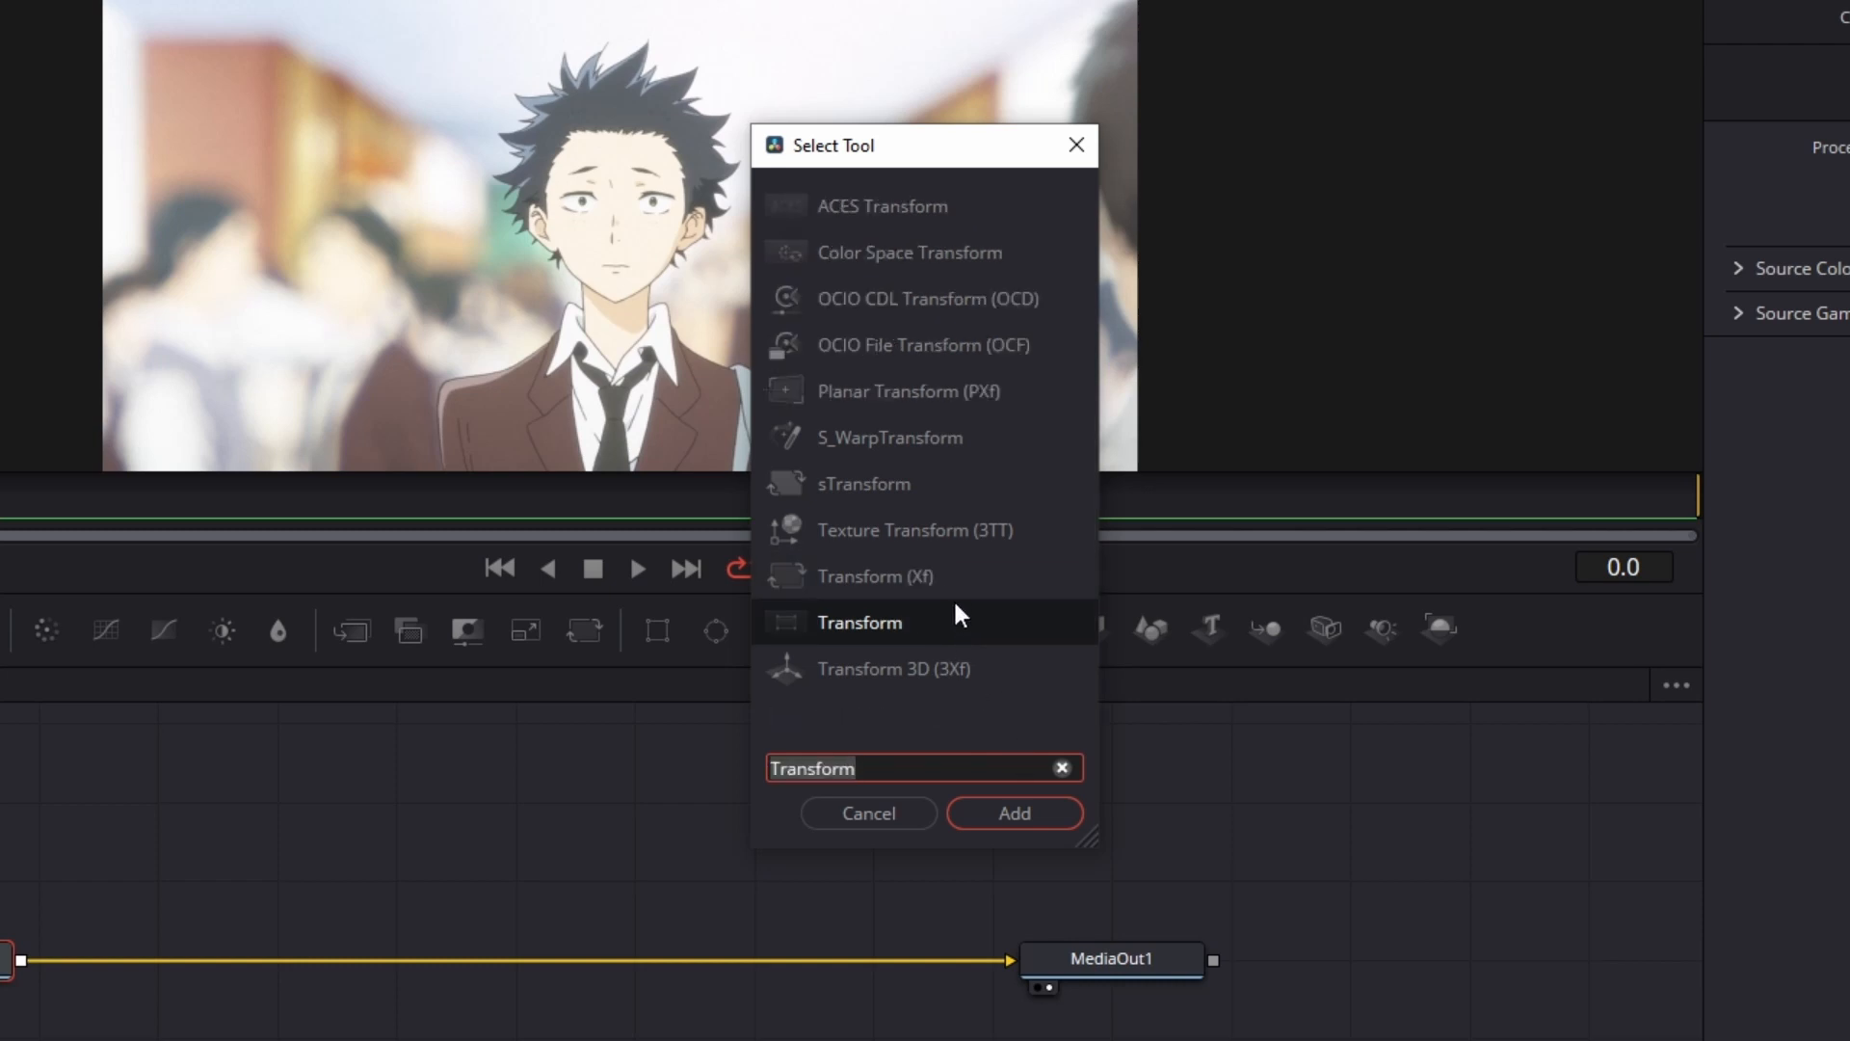
{"action": "left_click", "coordinate": [1013, 813]}
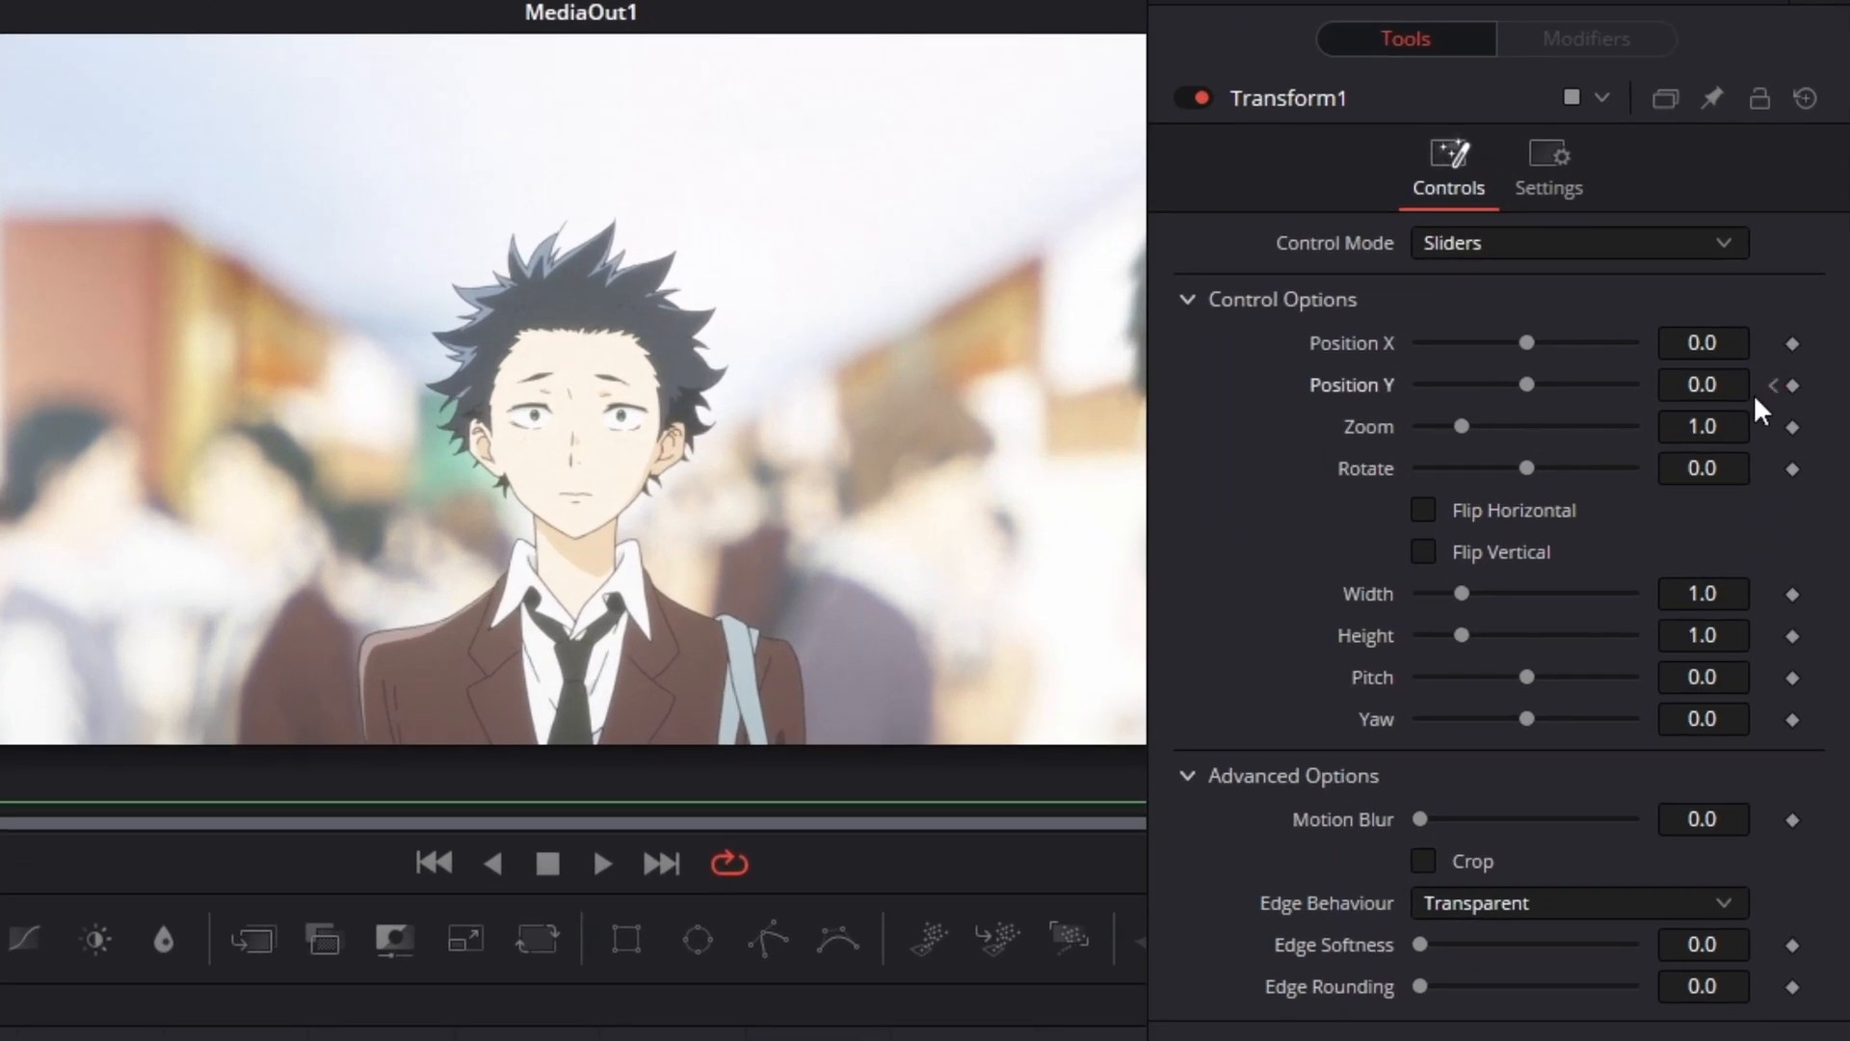
Keyframe Position Y from 1.0 to 0.5, set Wrap-Around edges, and raise Motion Blur.
{"action": "left_click", "coordinate": [1792, 384]}
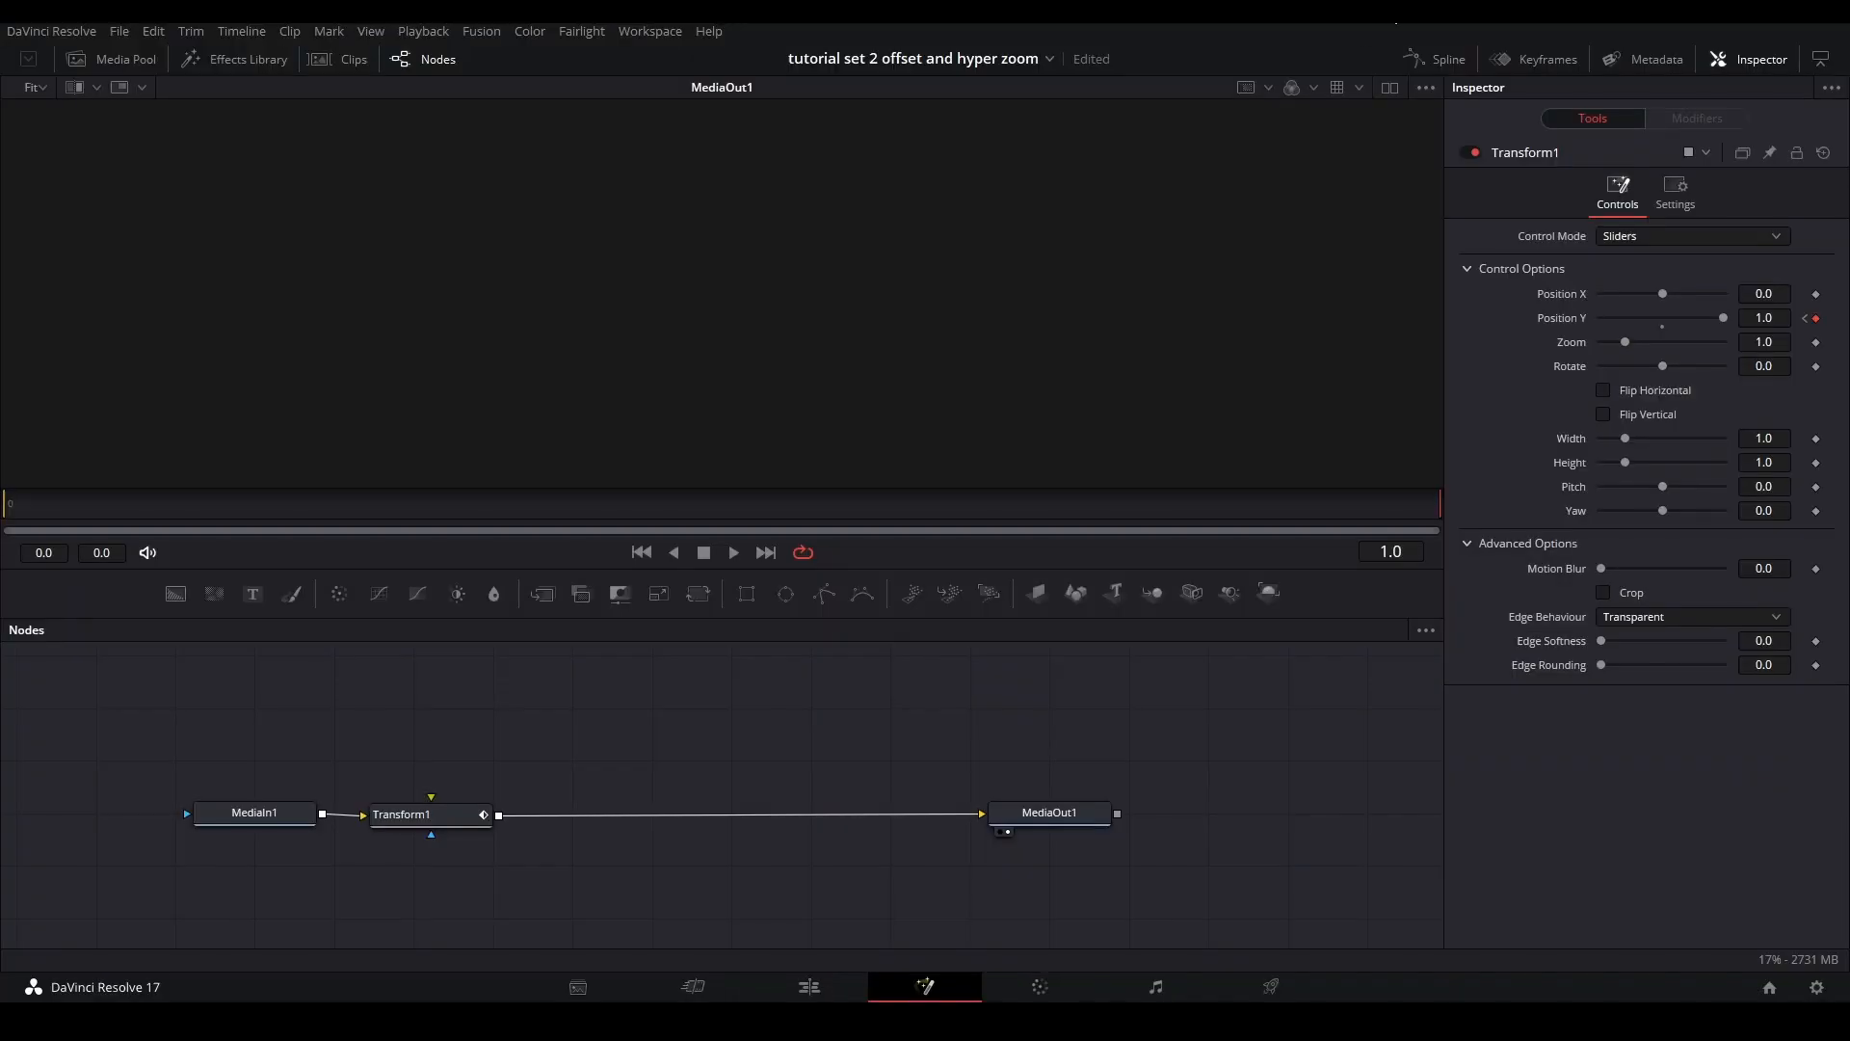
{"action": "left_click", "coordinate": [1446, 59]}
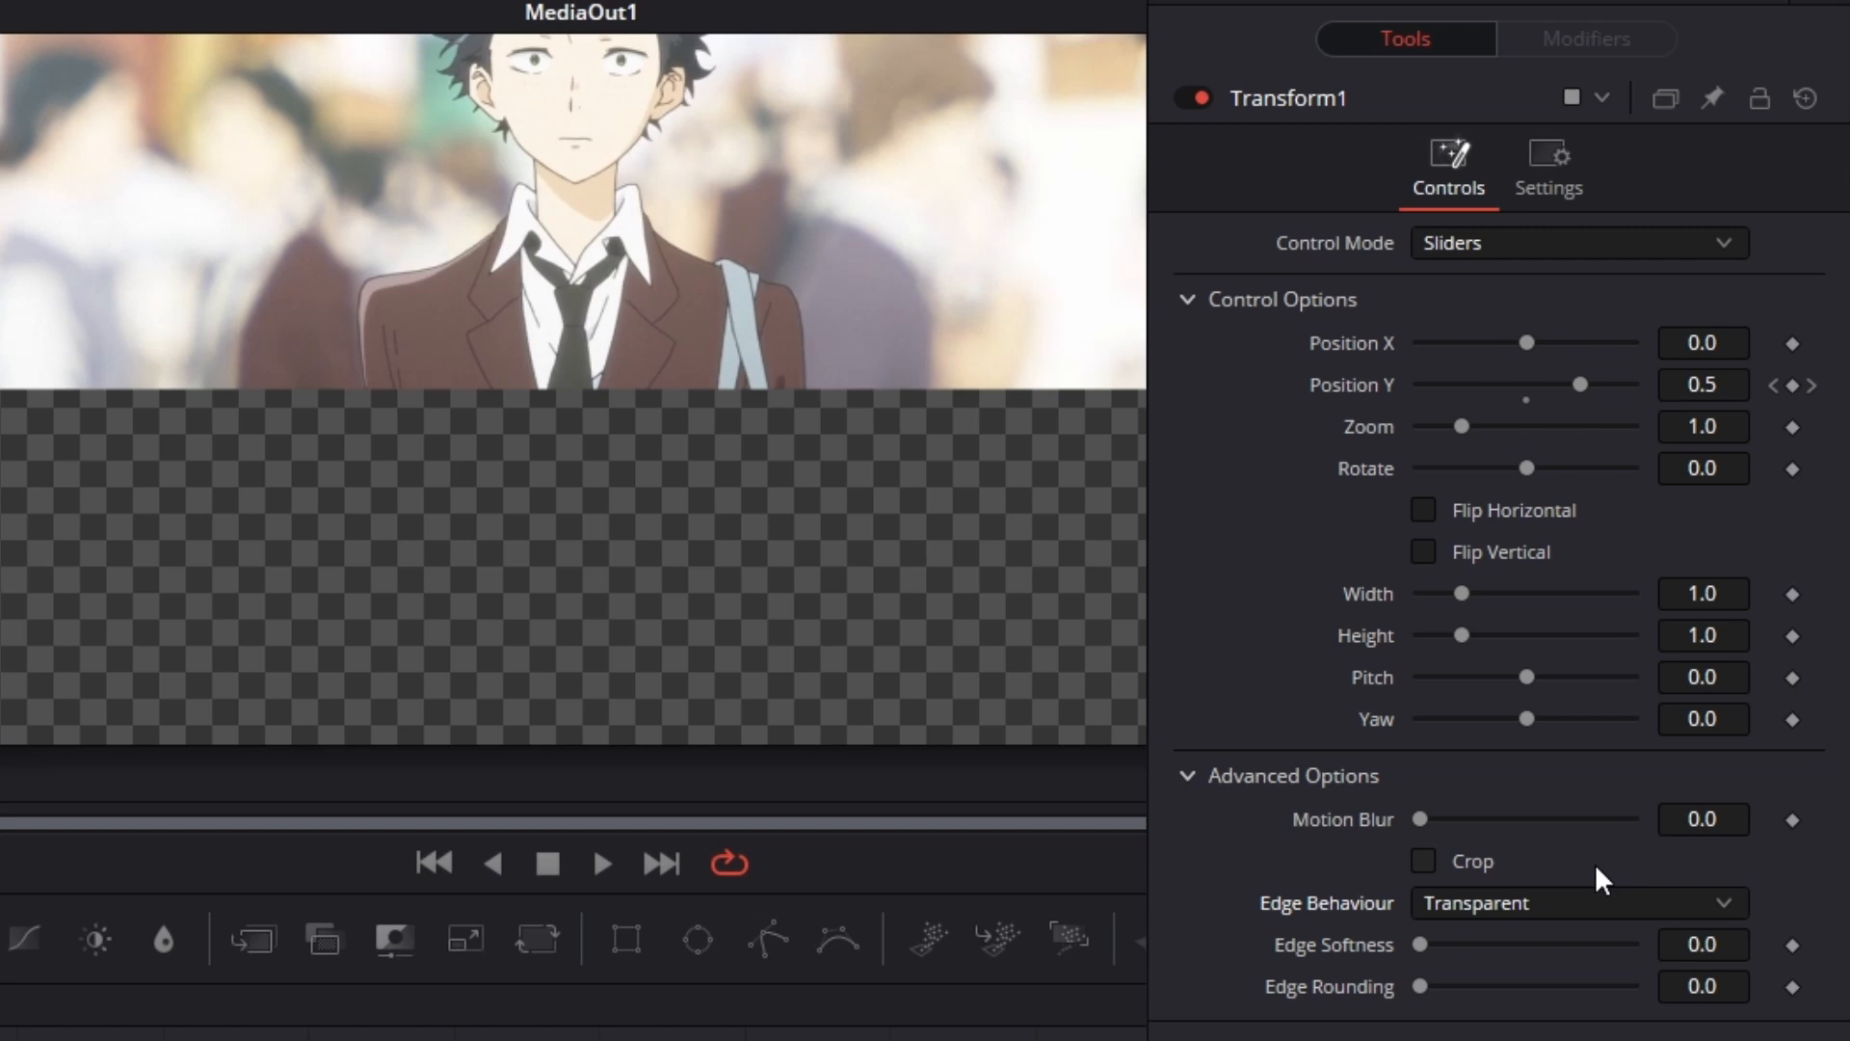
{"action": "left_click", "coordinate": [1579, 903]}
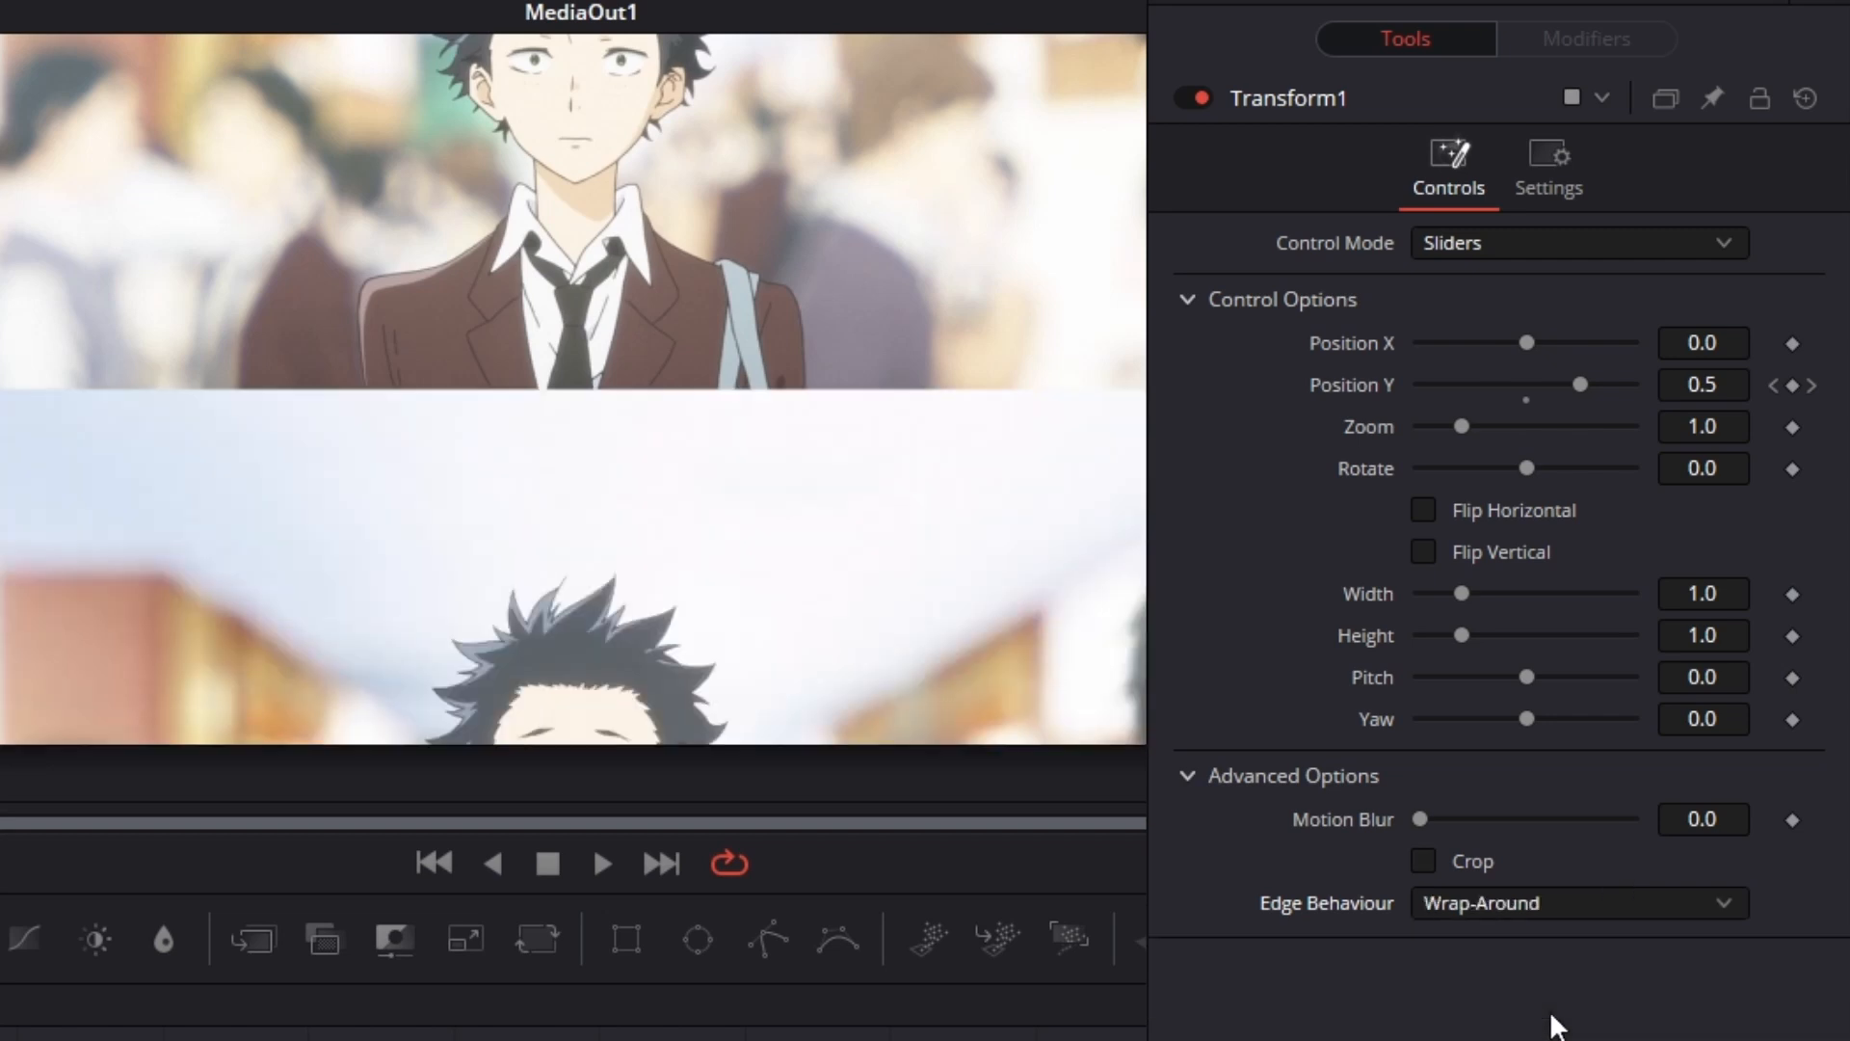
{"action": "left_click", "coordinate": [1703, 820]}
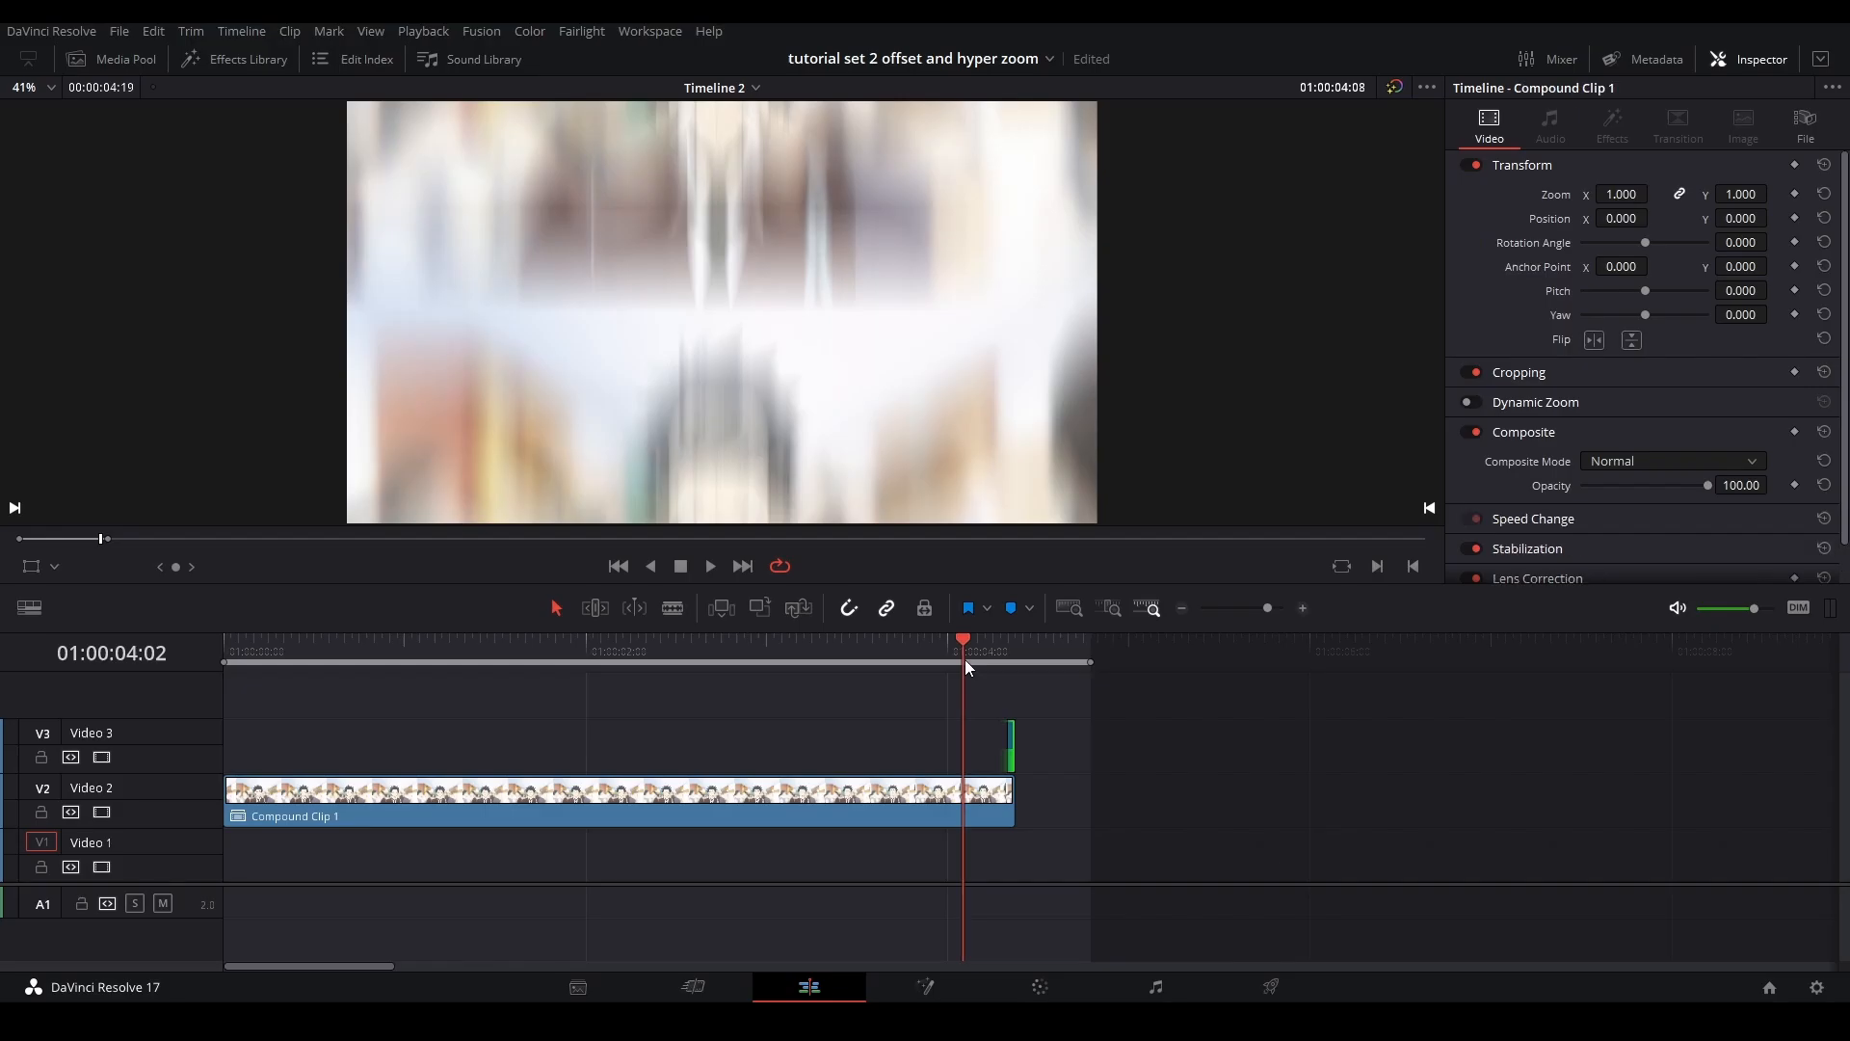
Reopen the Fusion composition and drag Transform1 out of the node chain.
{"action": "left_click", "coordinate": [925, 987]}
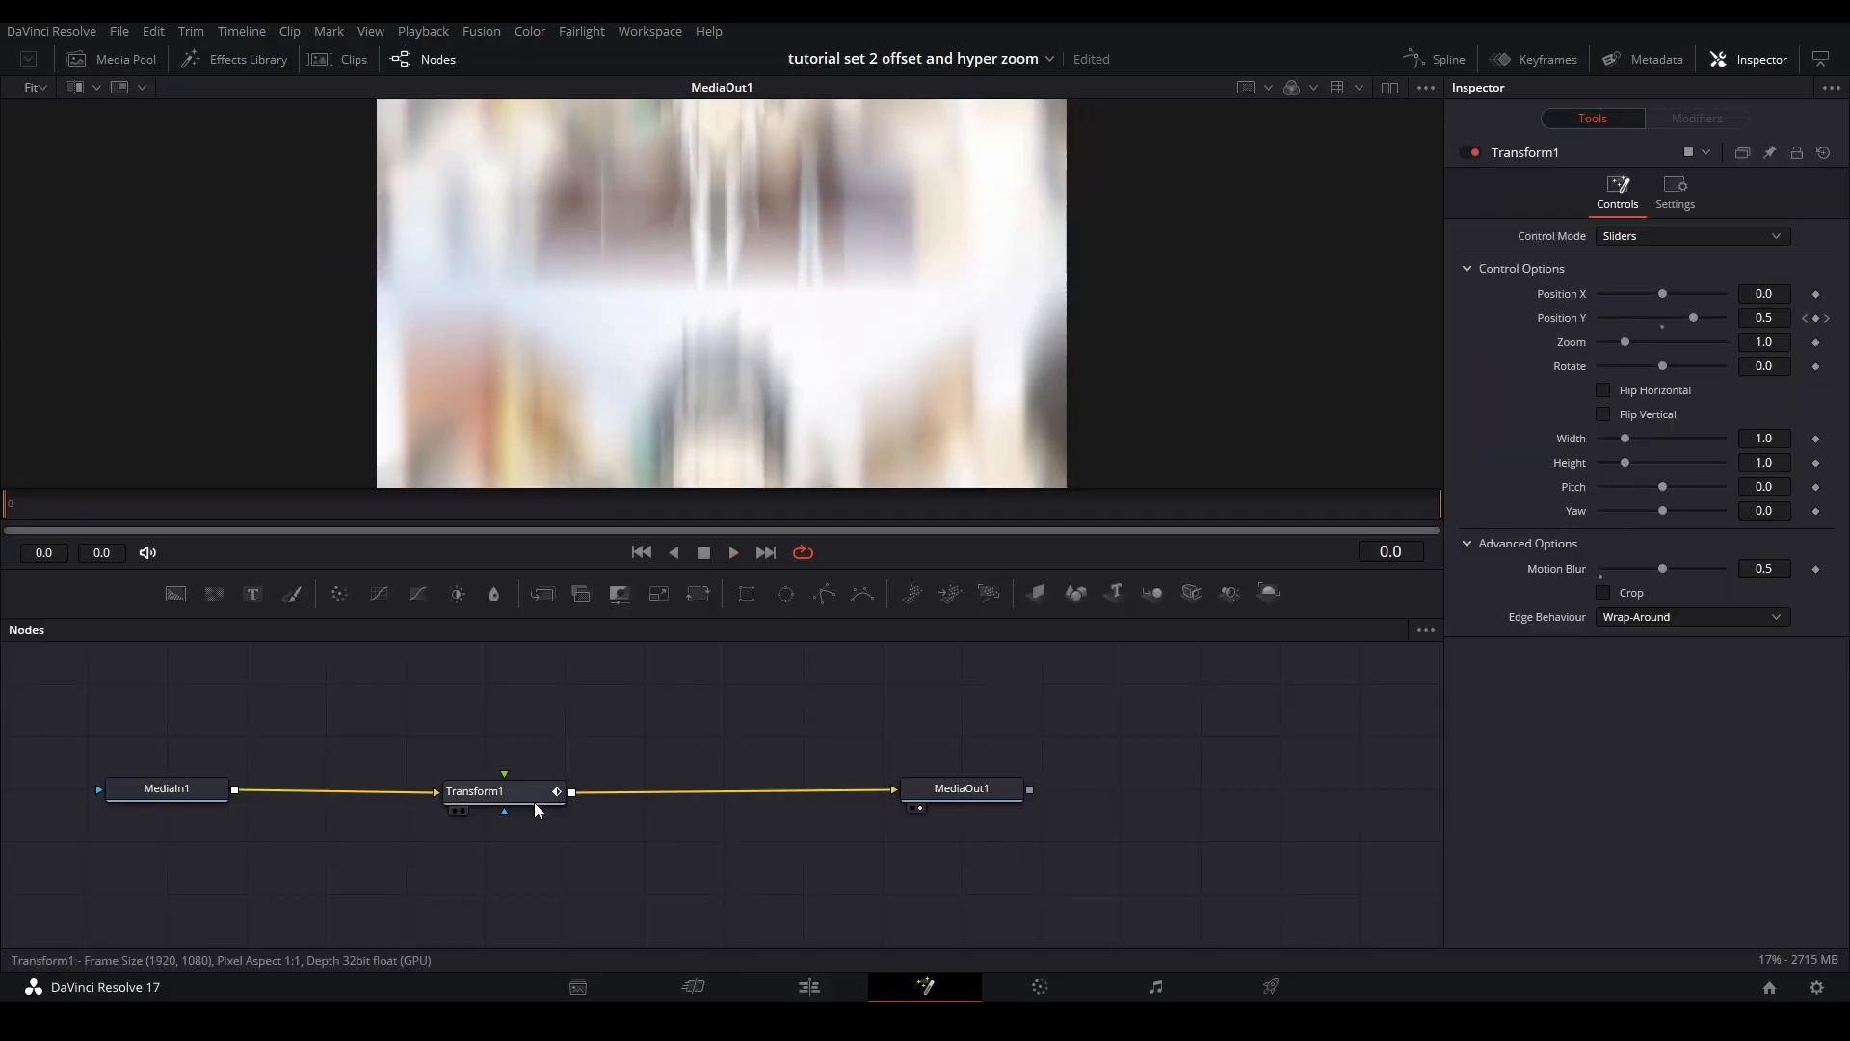
{"action": "left_click_drag", "start_coordinate": [478, 790], "coordinate": [1189, 692]}
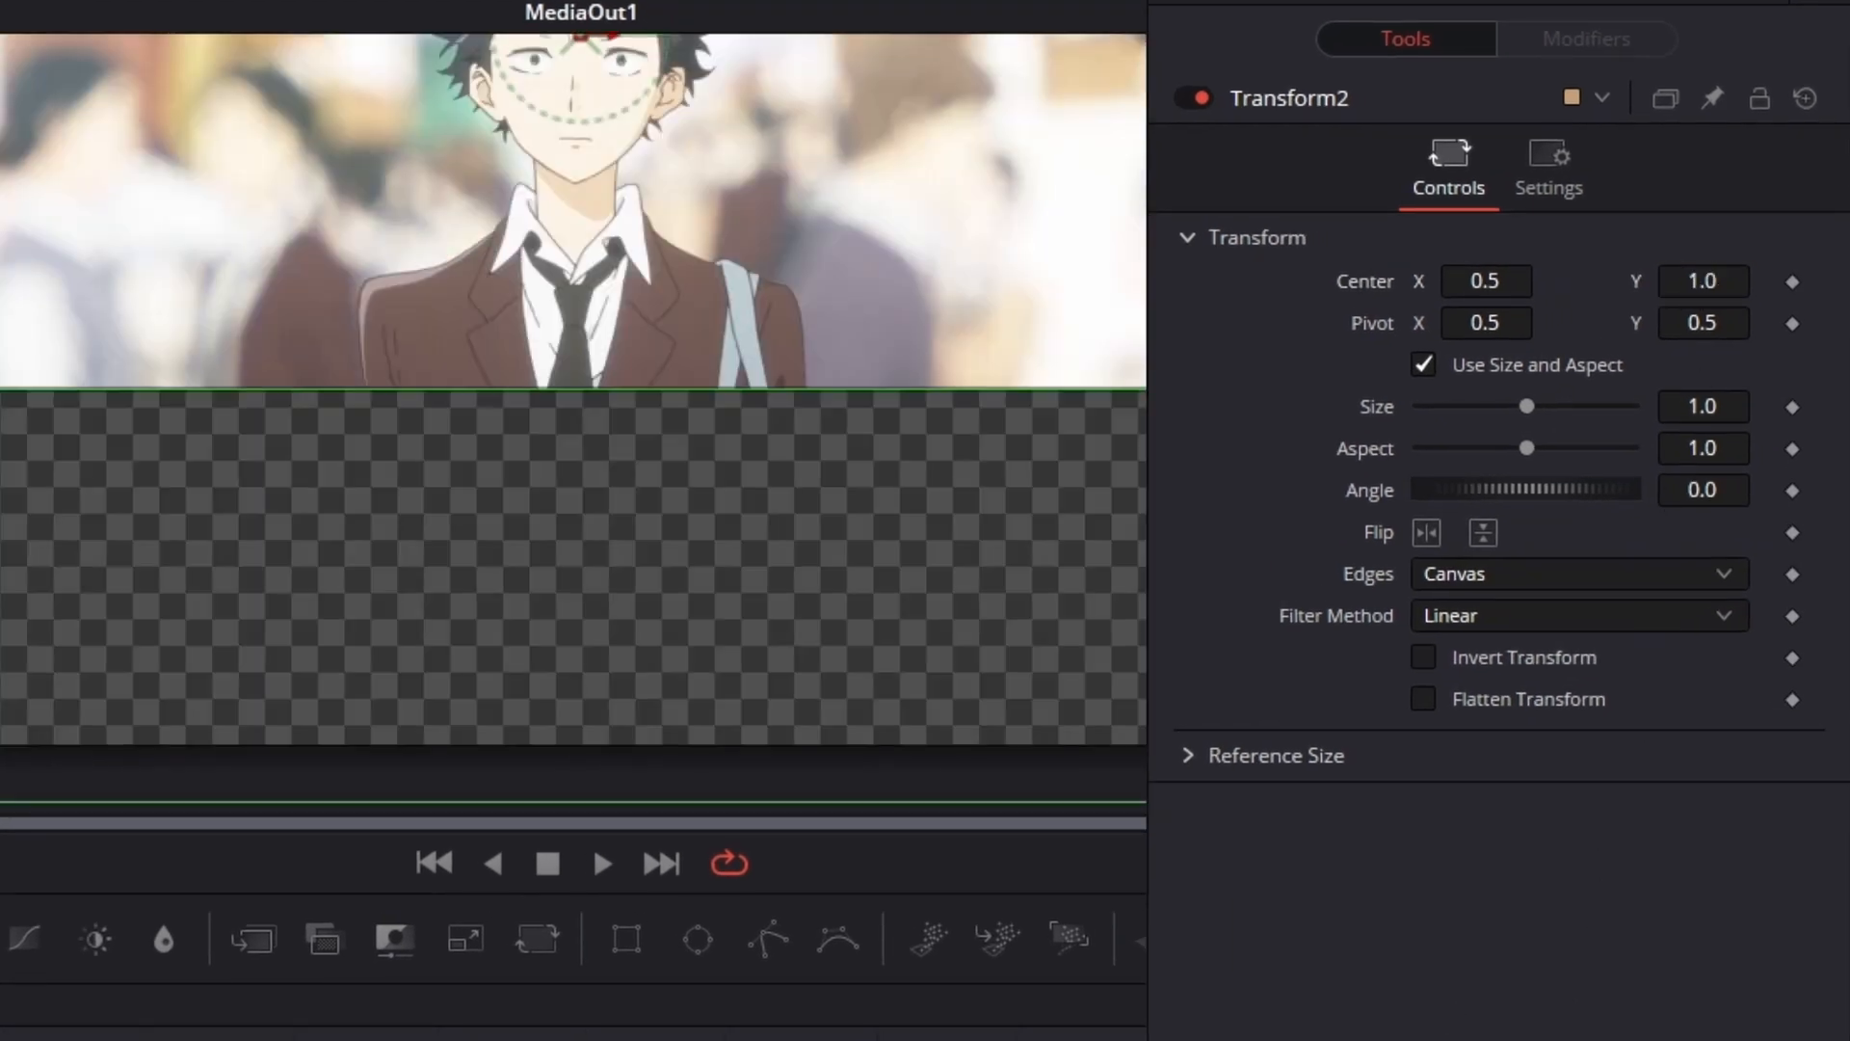
Add a Directional Blur after Transform2 with Angle 90 and Length -0.1.
{"action": "left_click", "coordinate": [1576, 574]}
{"action": "type", "text": "Transform"}
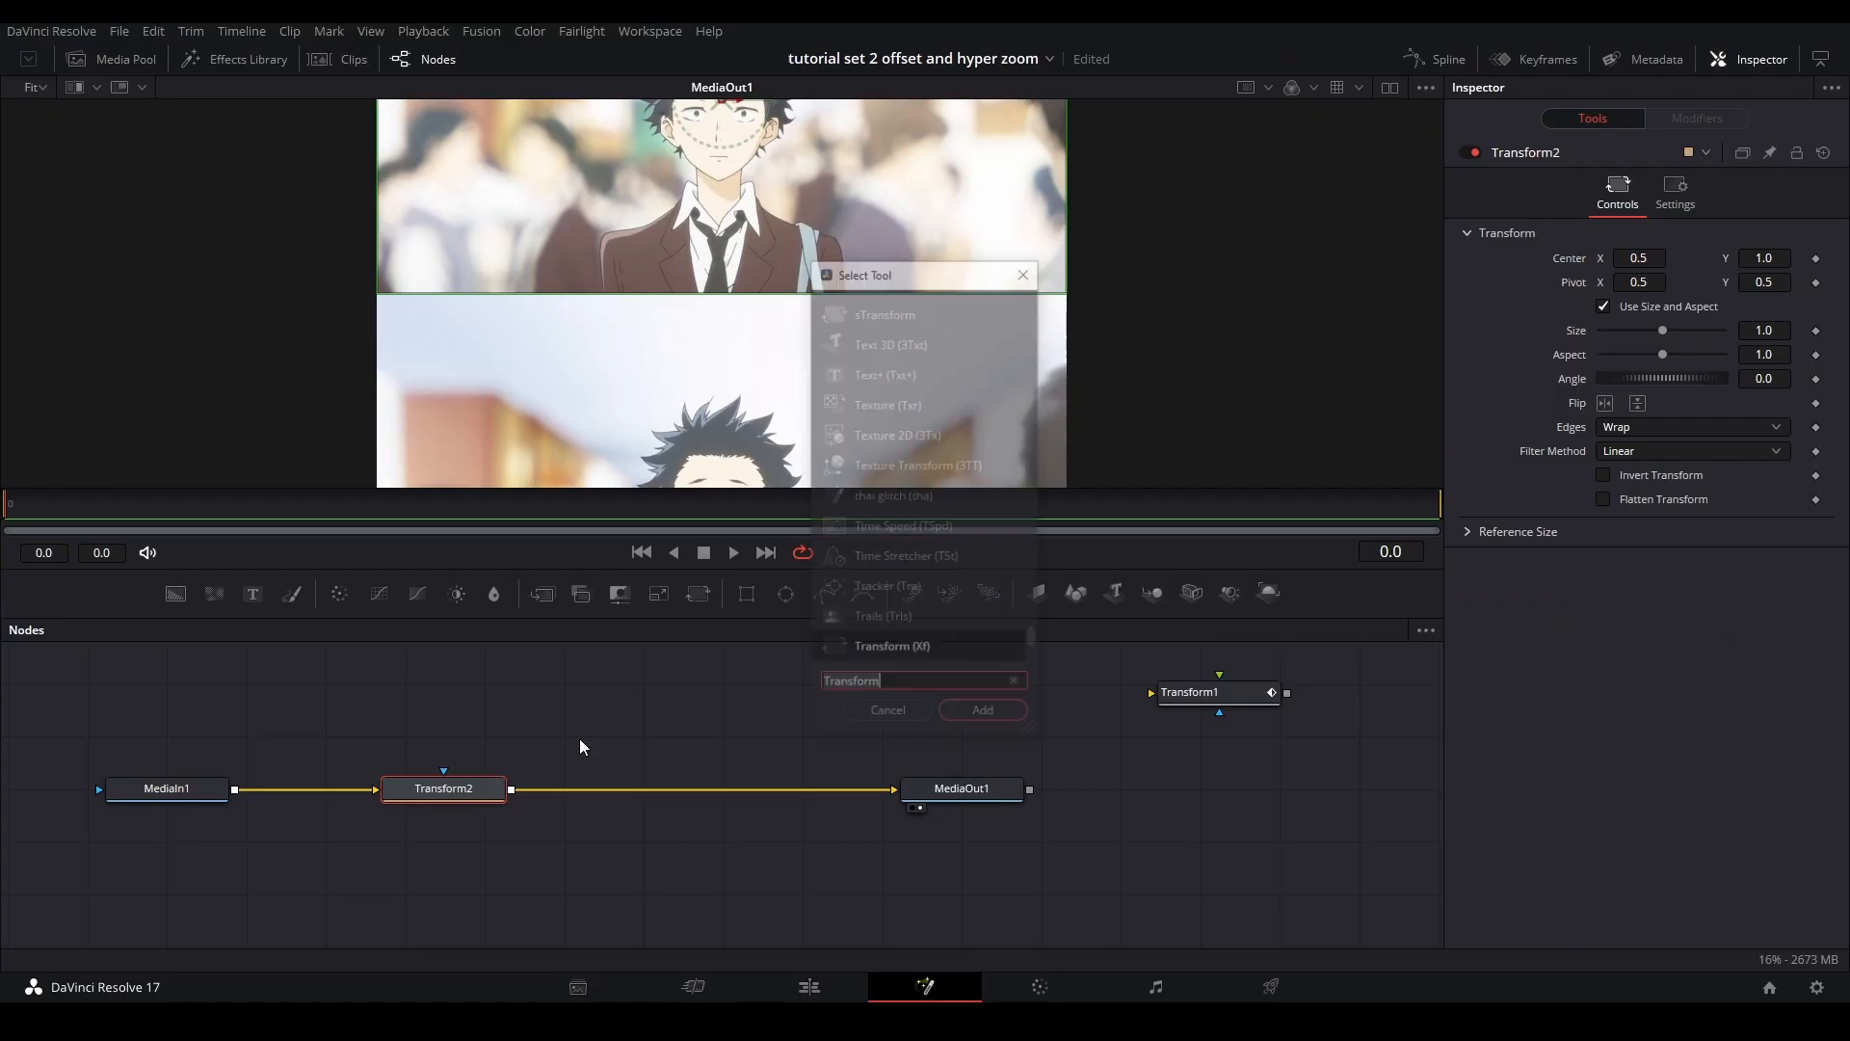
{"action": "type", "text": "dire"}
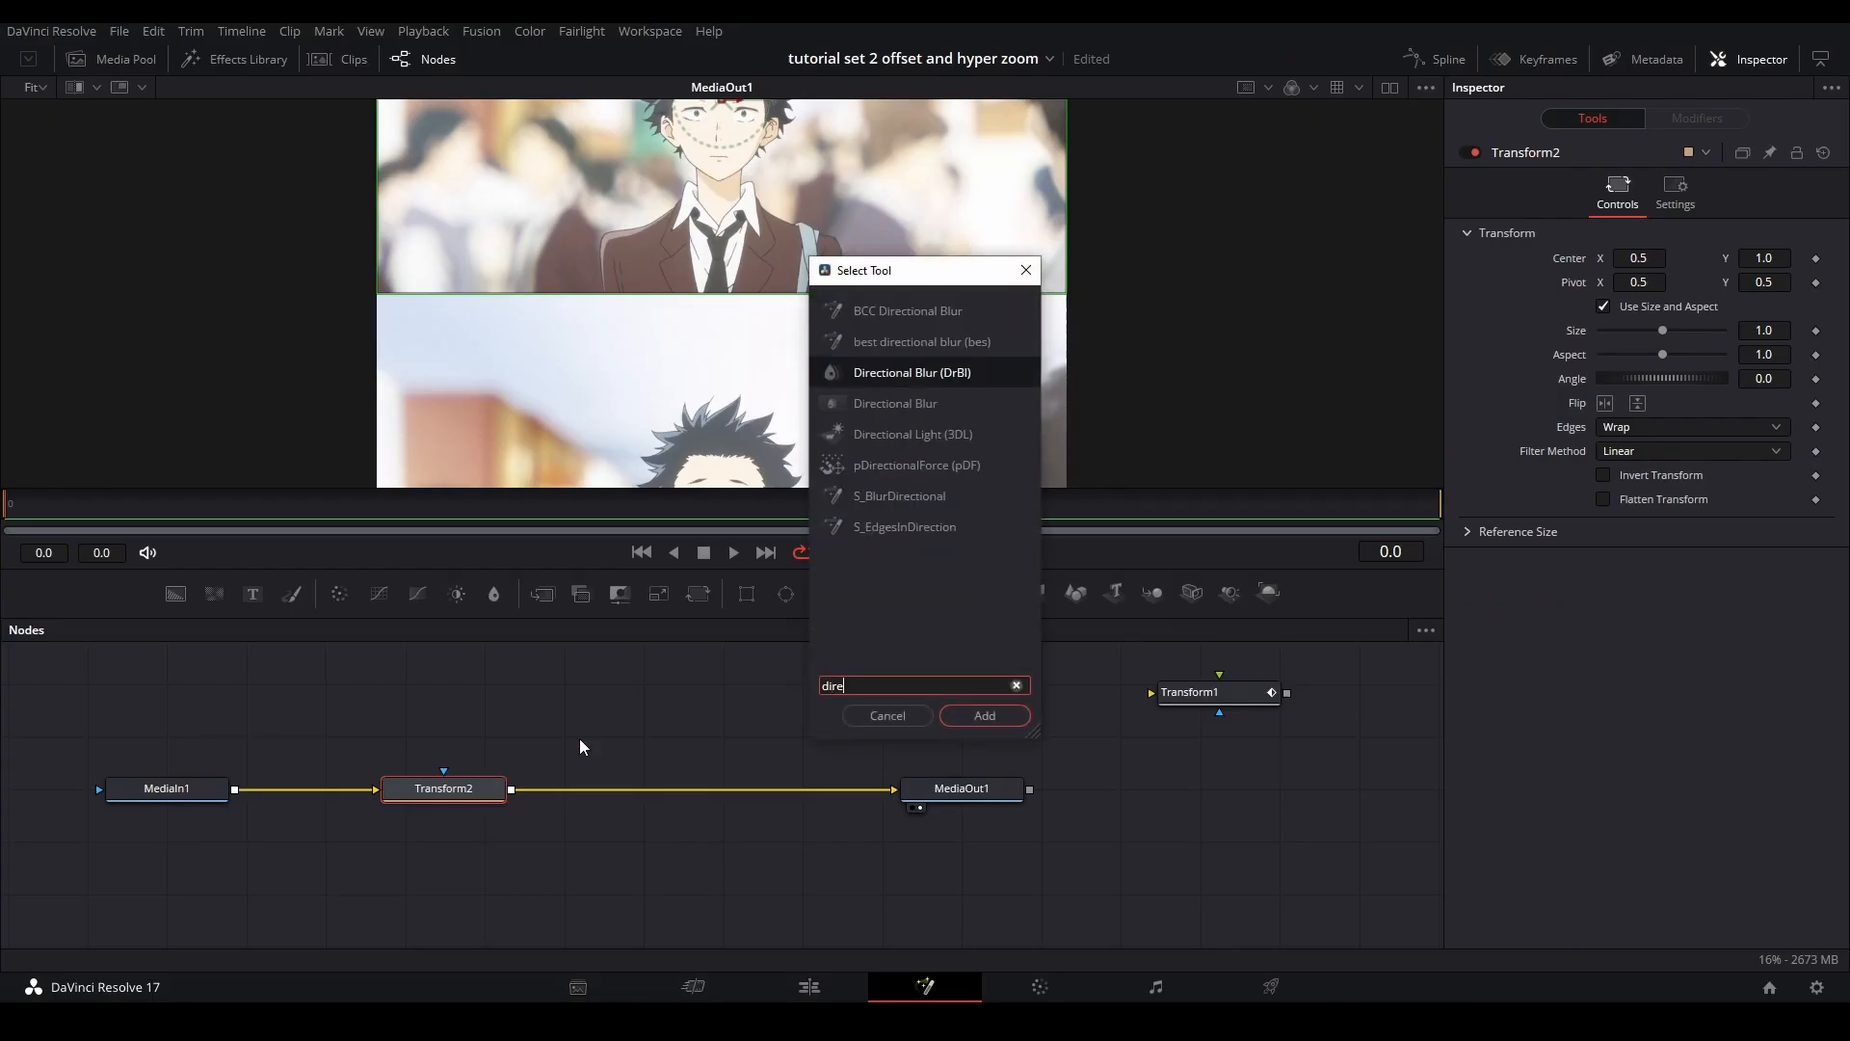
{"action": "left_click", "coordinate": [983, 715]}
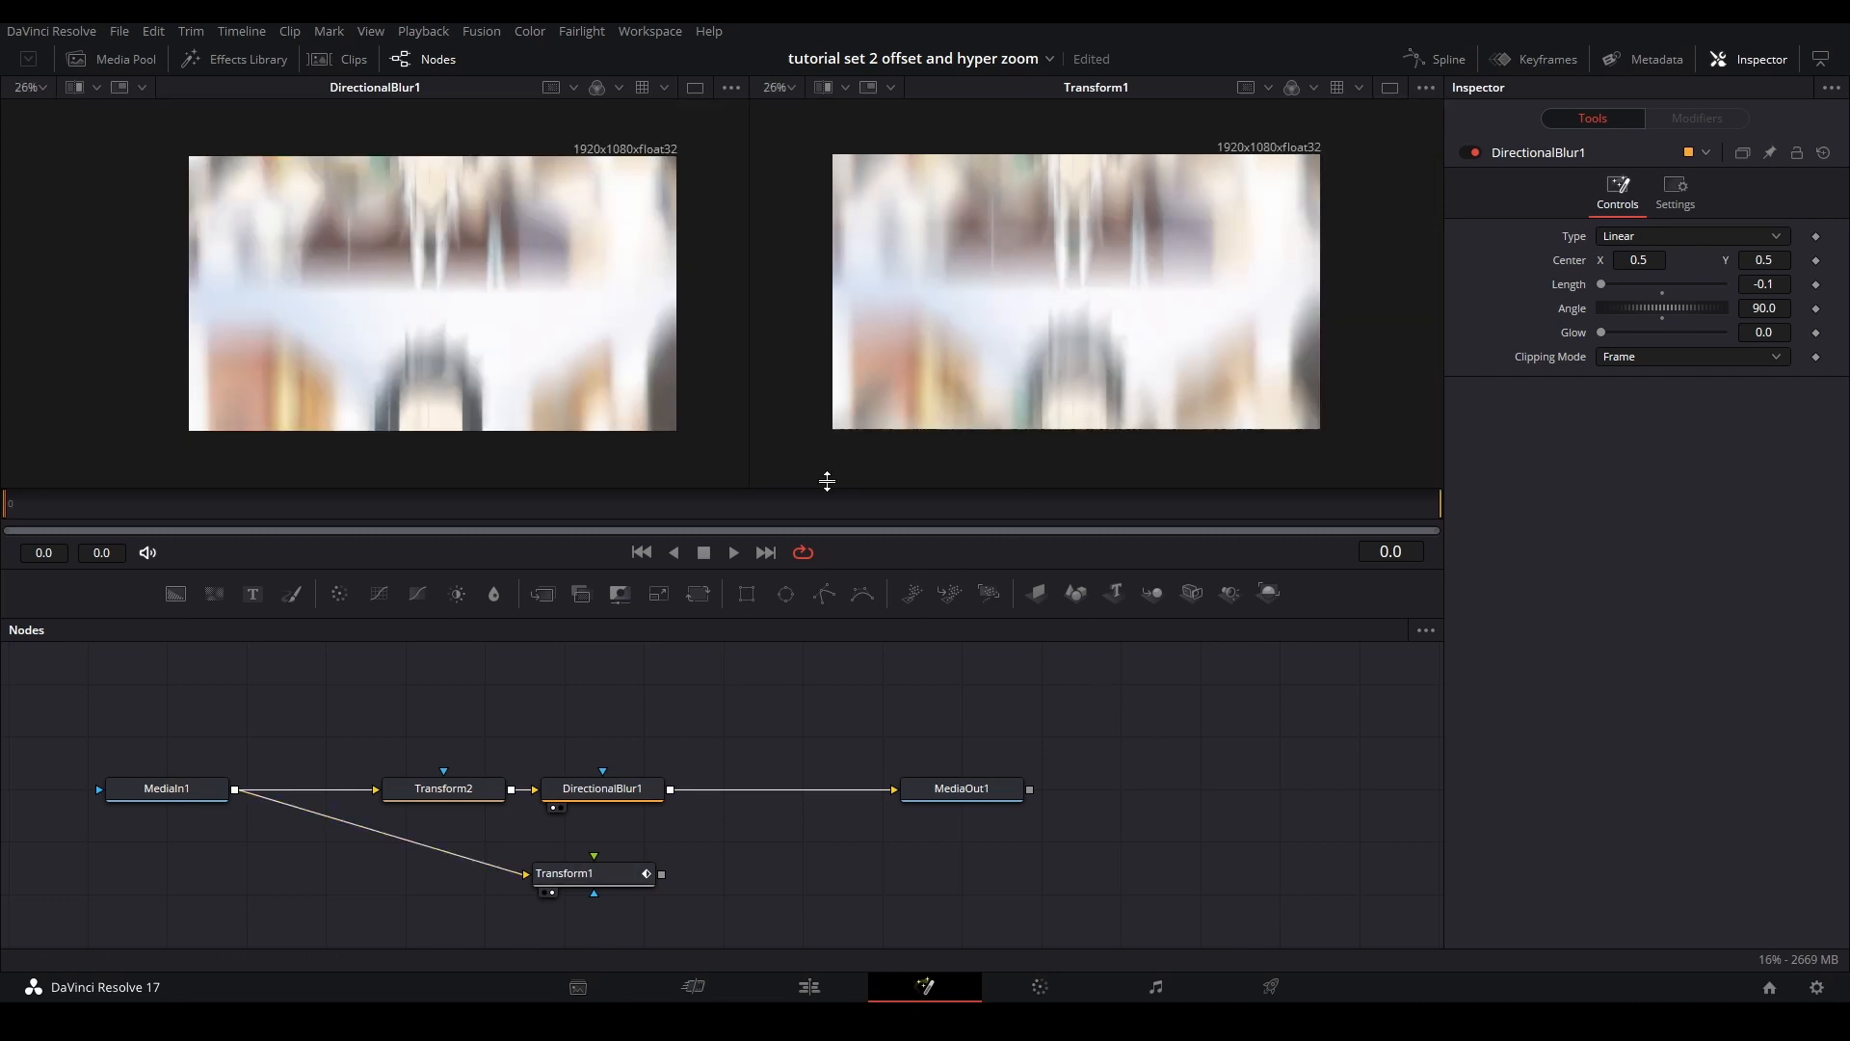
{"action": "left_click", "coordinate": [807, 987]}
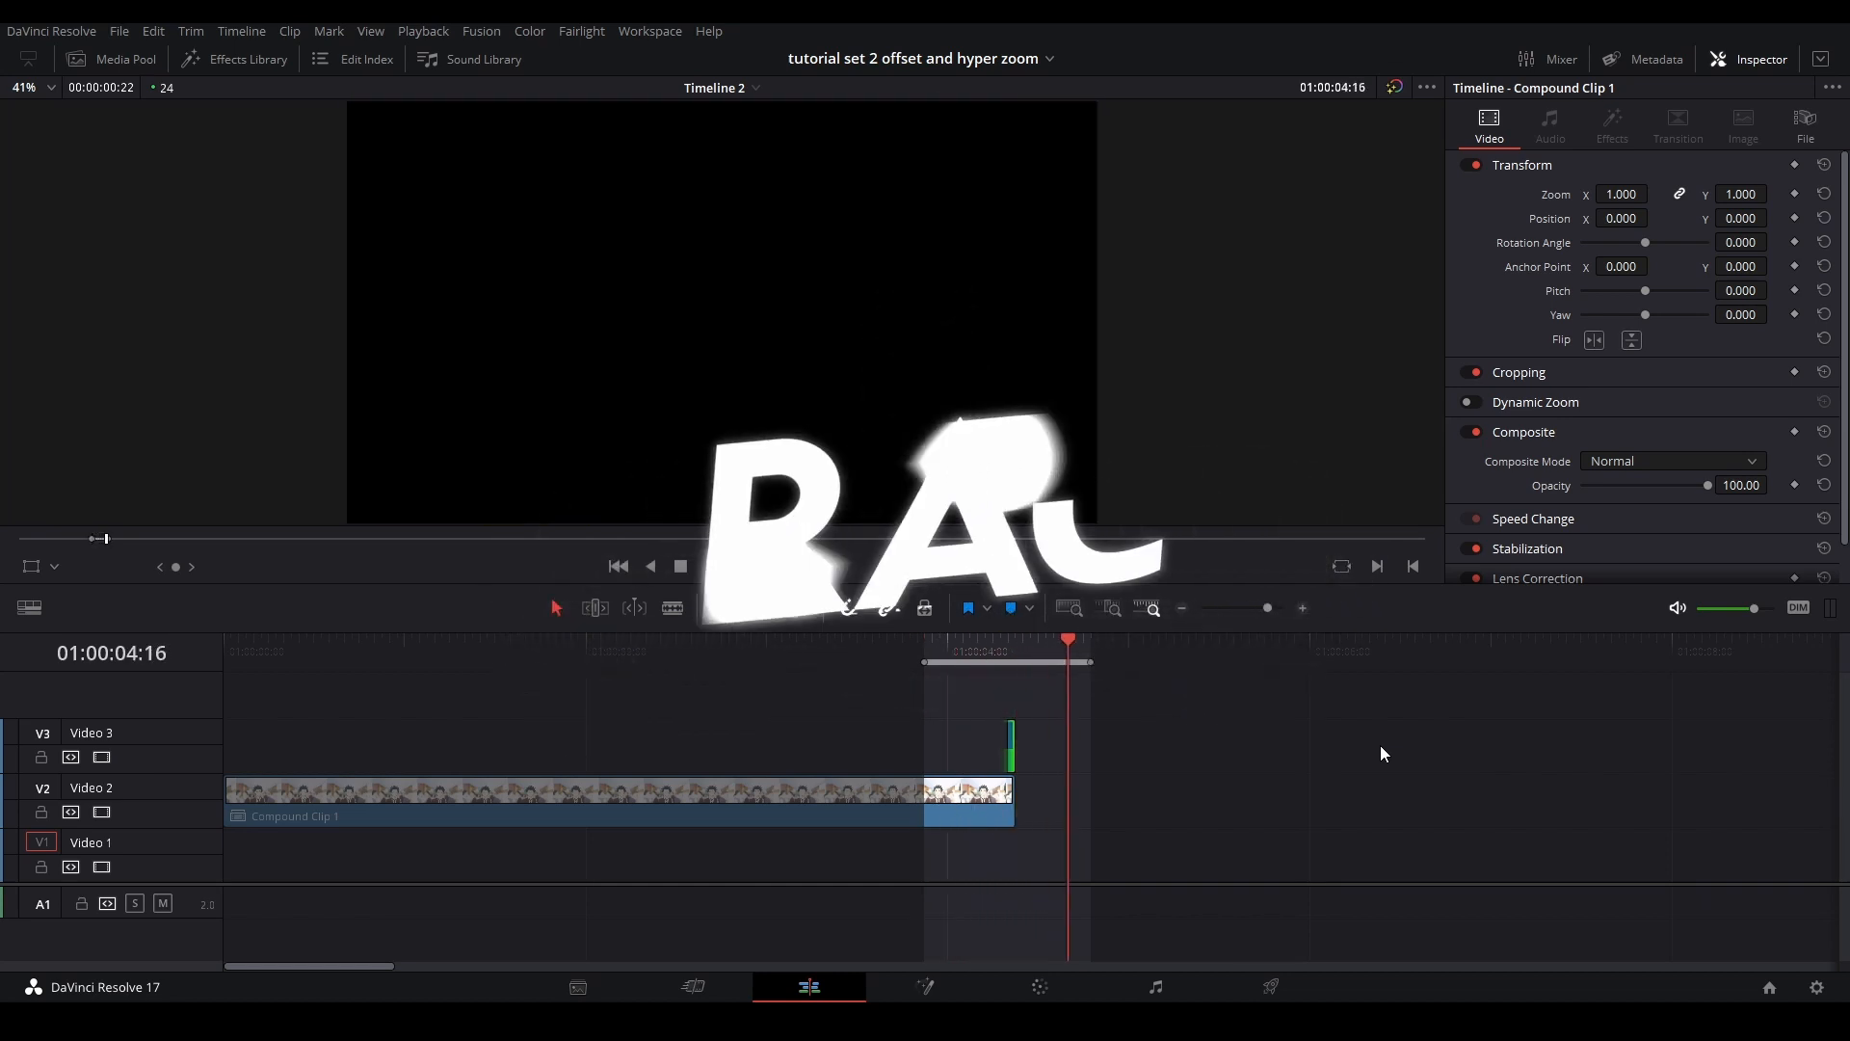
Jump the playhead back before the cut to replay the offset transition.
{"action": "left_click", "coordinate": [709, 566]}
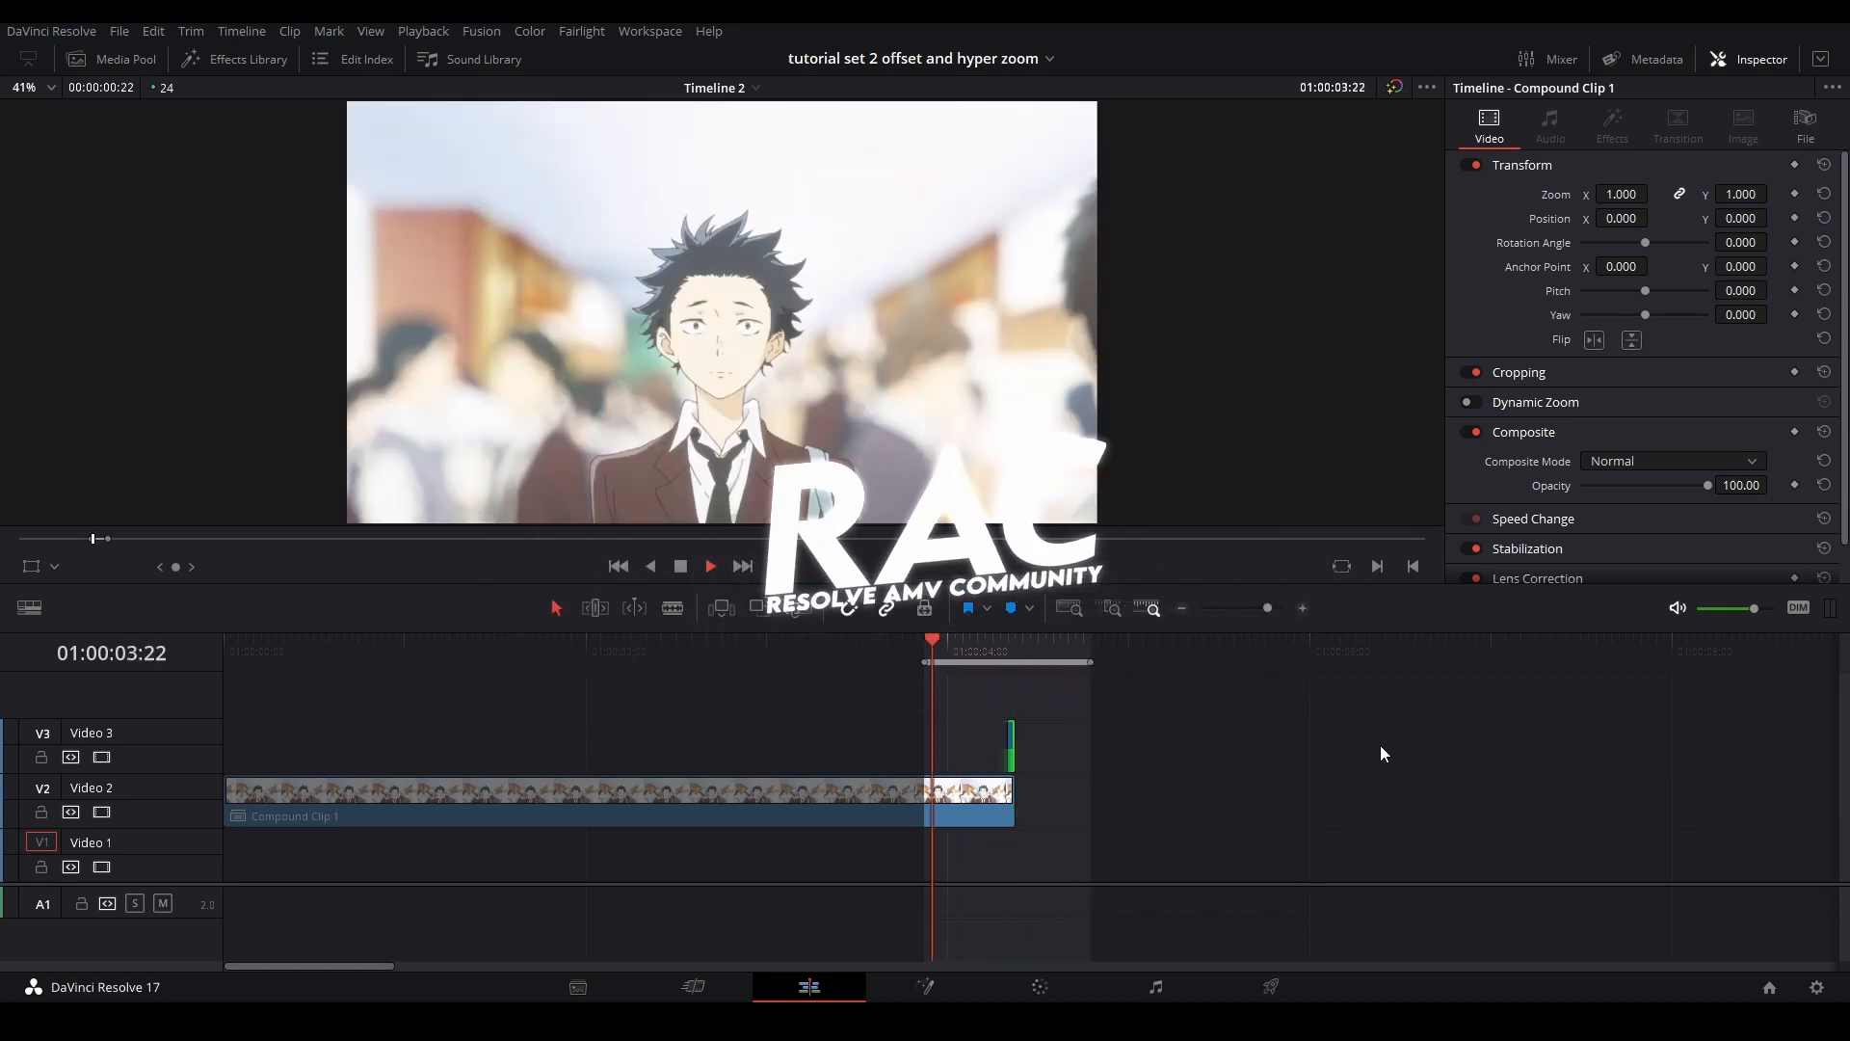